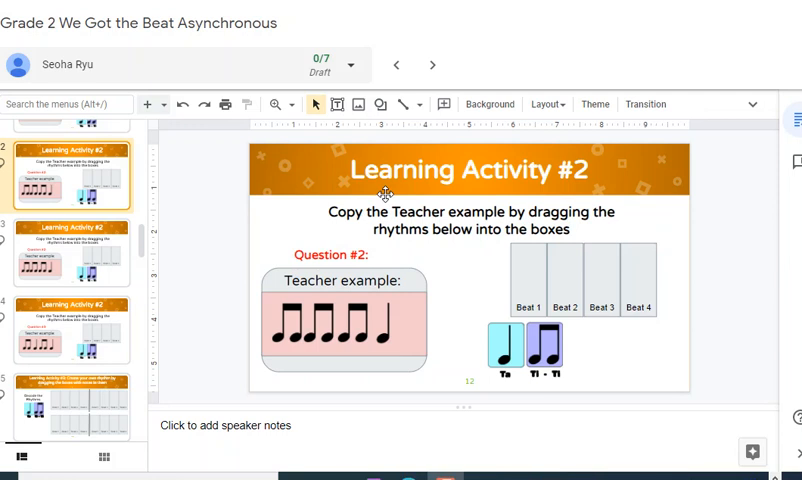
mouse_move(390, 287)
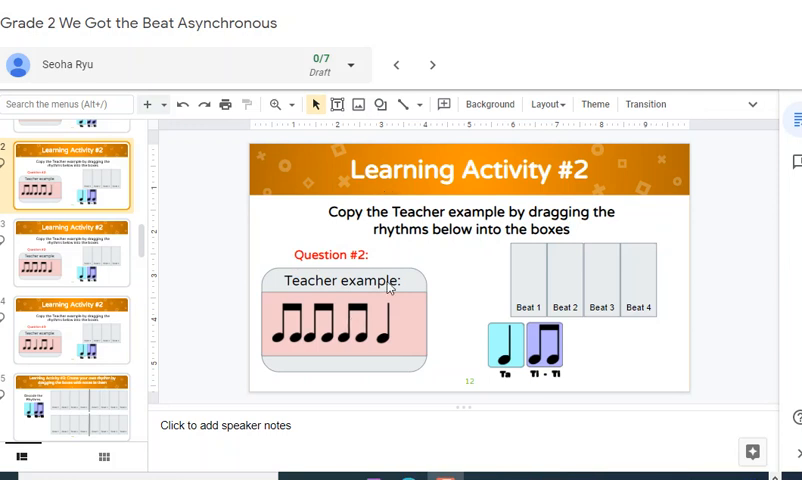
mouse_move(496, 279)
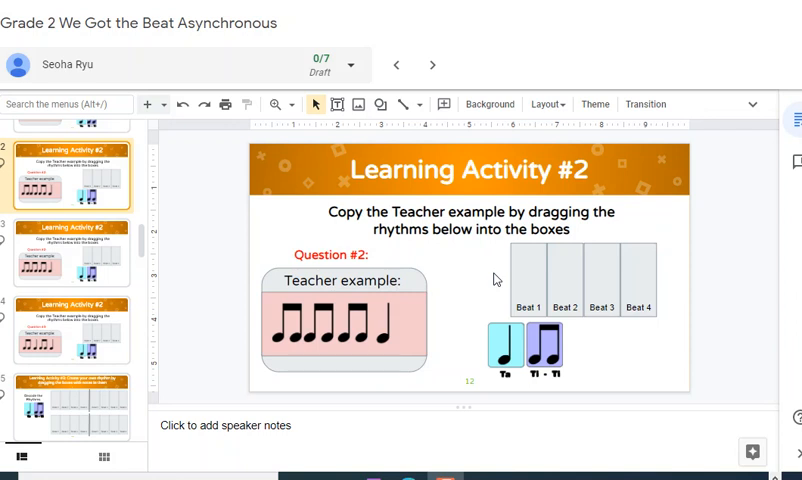
mouse_move(460, 218)
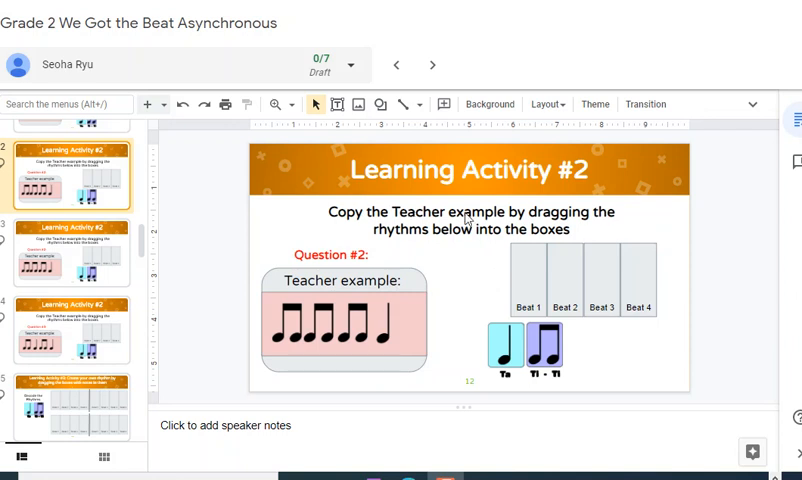
mouse_move(449, 255)
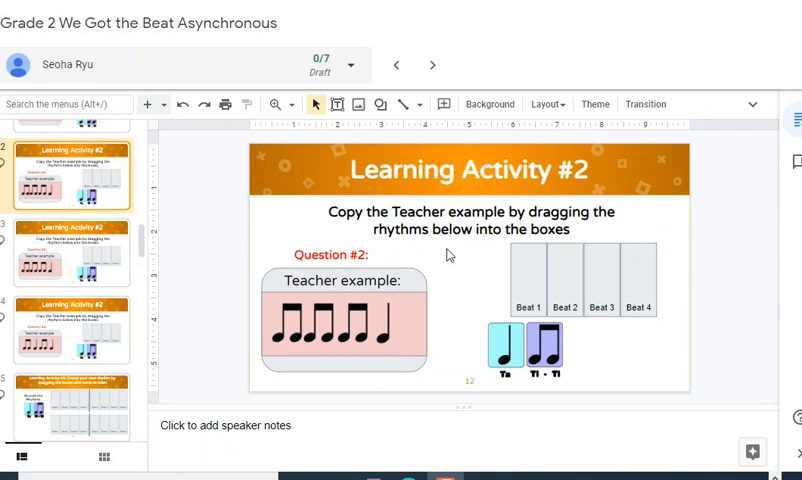
mouse_move(324, 322)
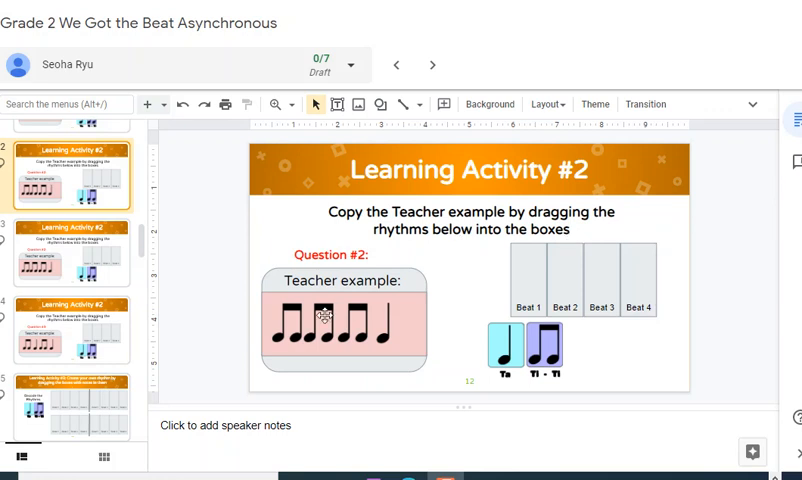
mouse_move(291, 341)
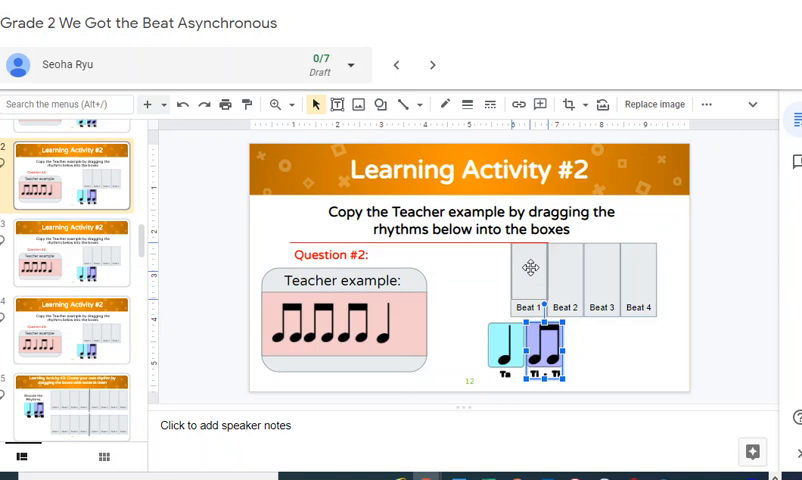
Drag Ti-Ti notes into Beats 1–3 and the Ta note into Beat 4.
left_click_drag(538, 350, 528, 280)
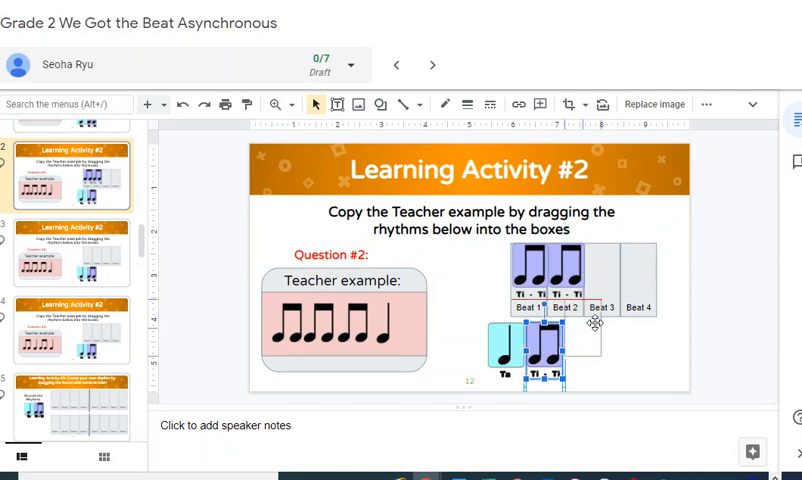
left_click_drag(545, 350, 600, 270)
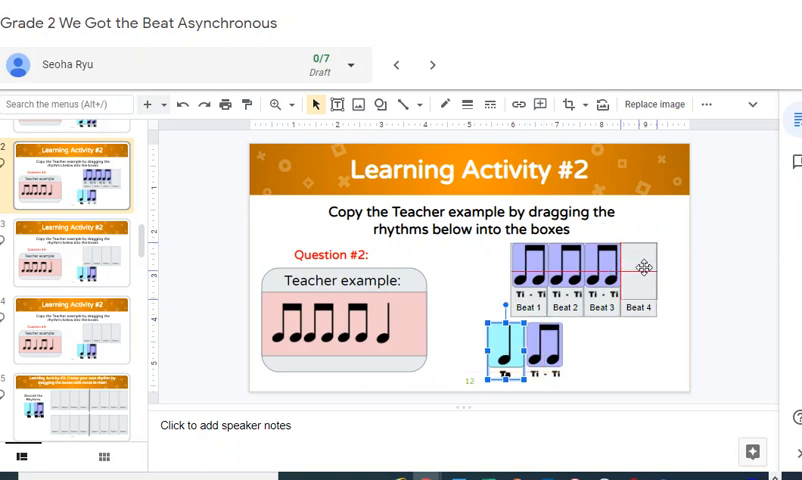
left_click_drag(527, 340, 637, 270)
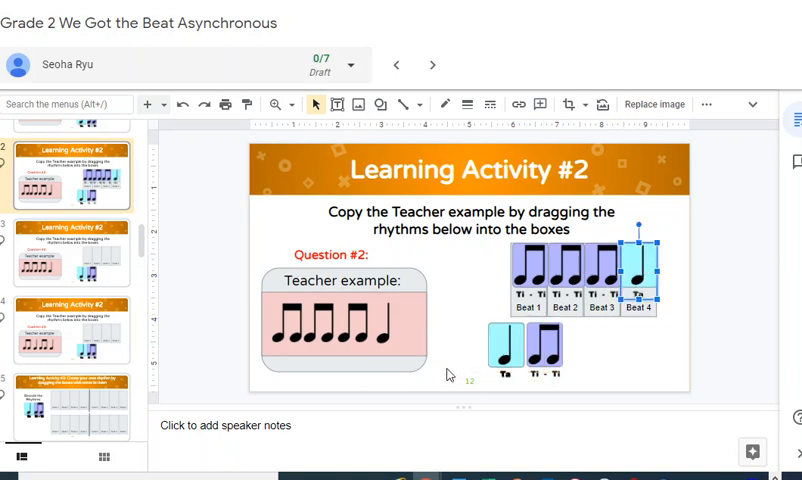
mouse_move(383, 373)
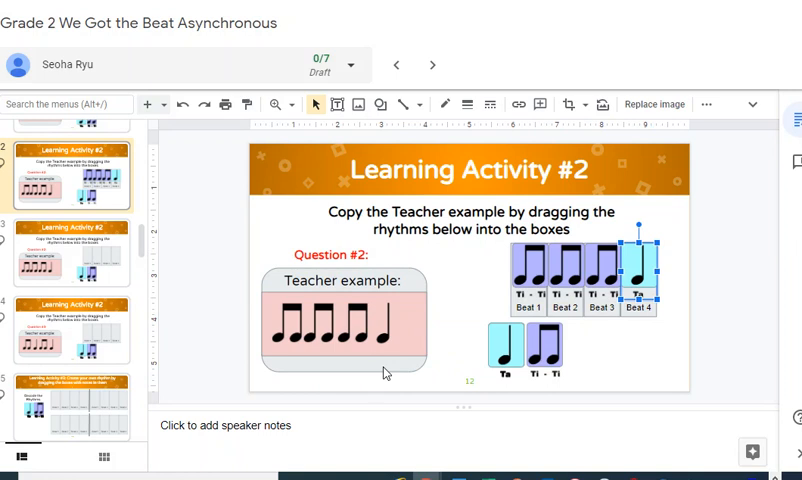
mouse_move(66, 261)
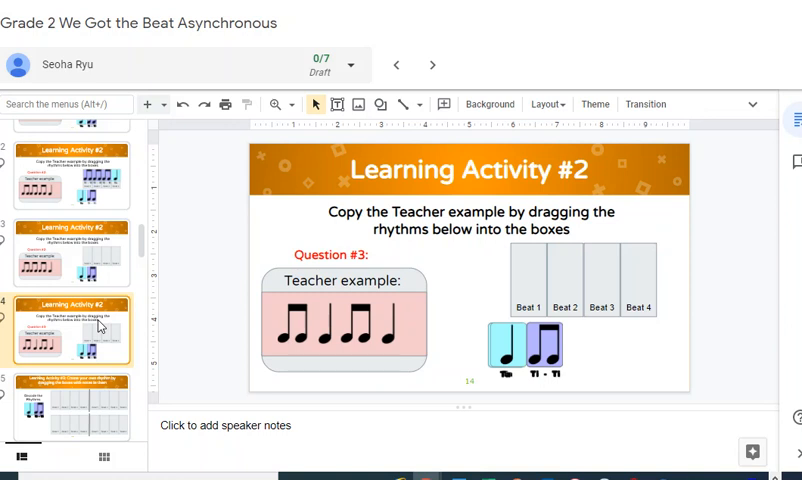
Select slide 4 in the filmstrip to show the Question #3 slide.
left_click(72, 385)
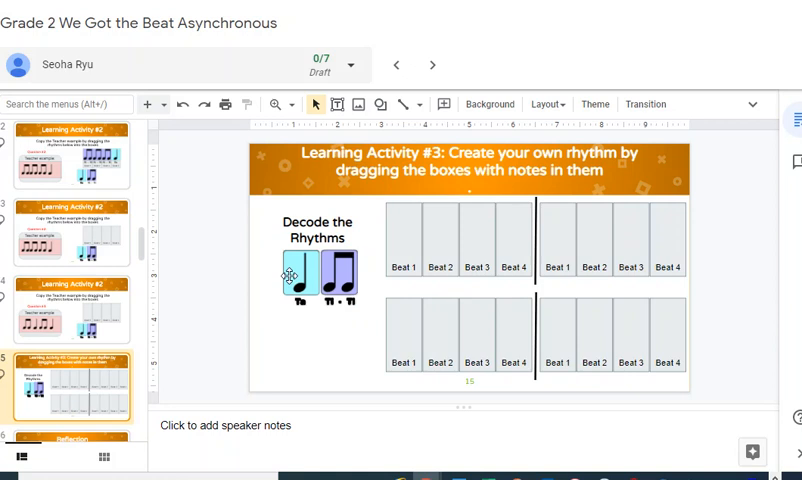
Select the Ta note image to place it in Beat 1.
left_click(300, 275)
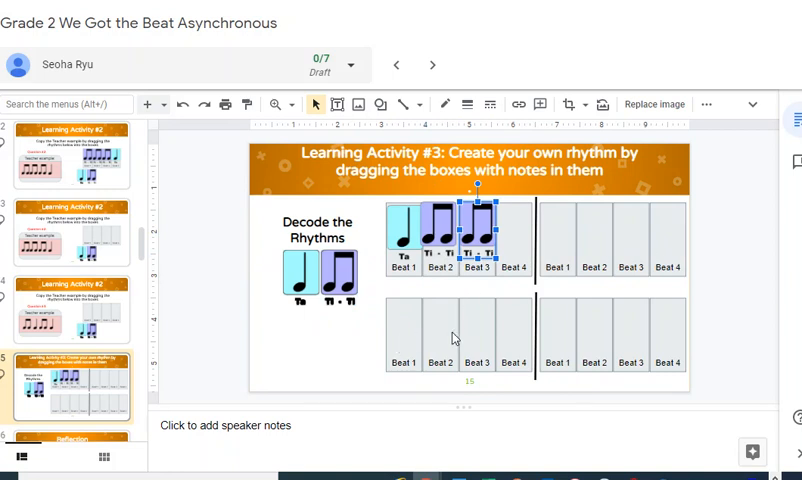
mouse_move(626, 315)
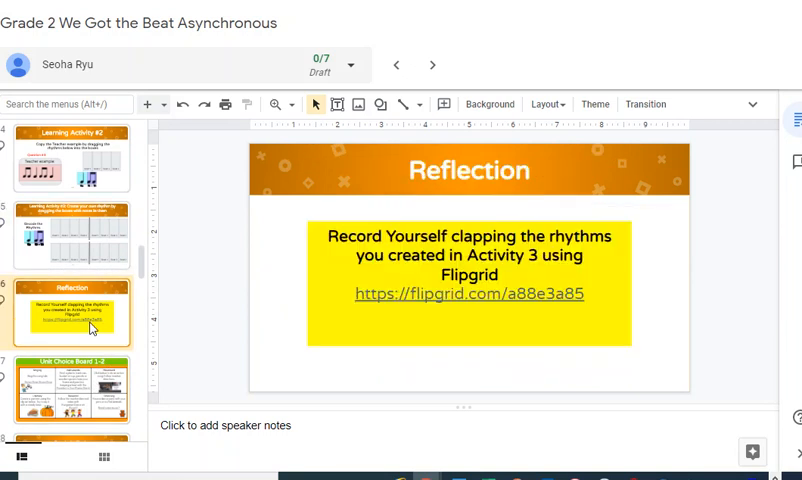
mouse_move(400, 305)
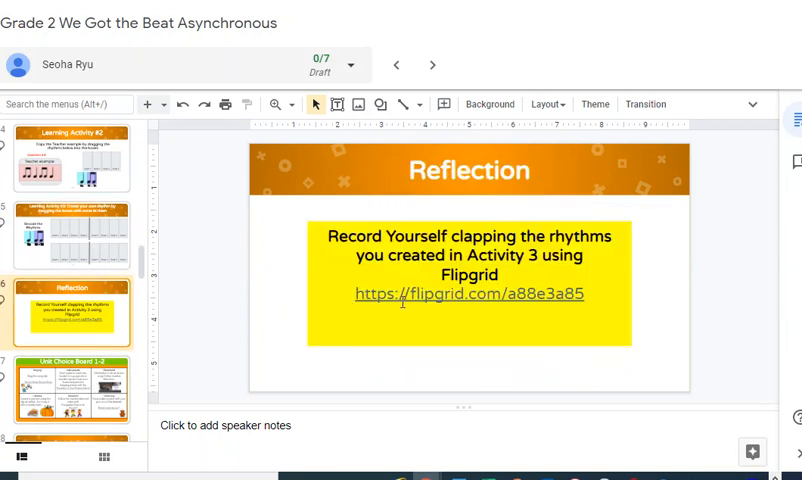
mouse_move(382, 306)
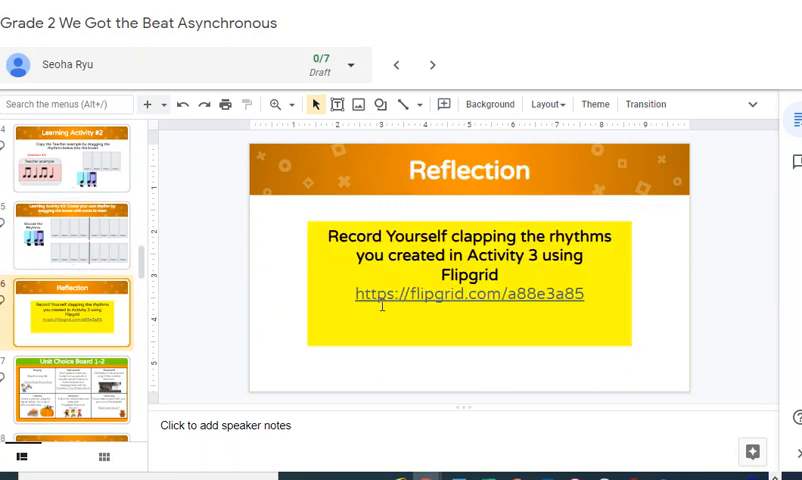
Return to the Learning Activity #3 slide with every beat box empty.
left_click(72, 237)
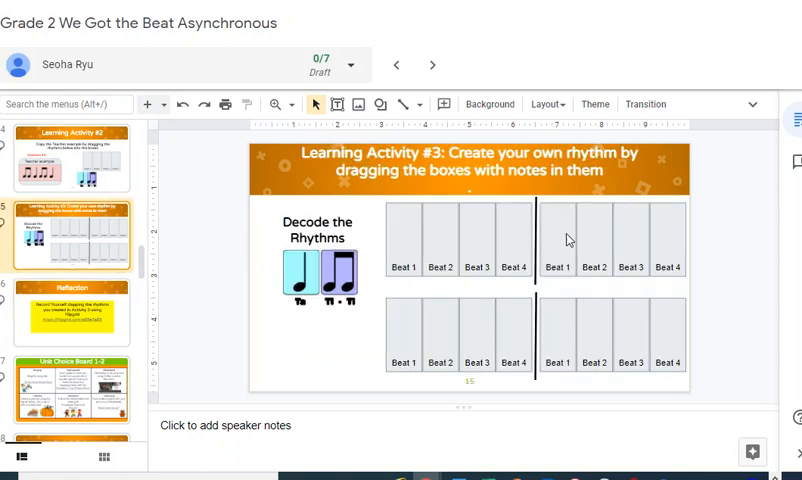
mouse_move(556, 329)
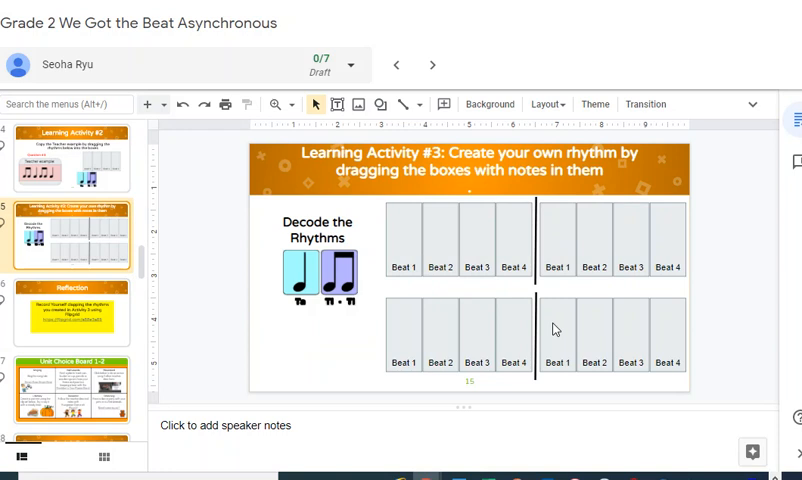